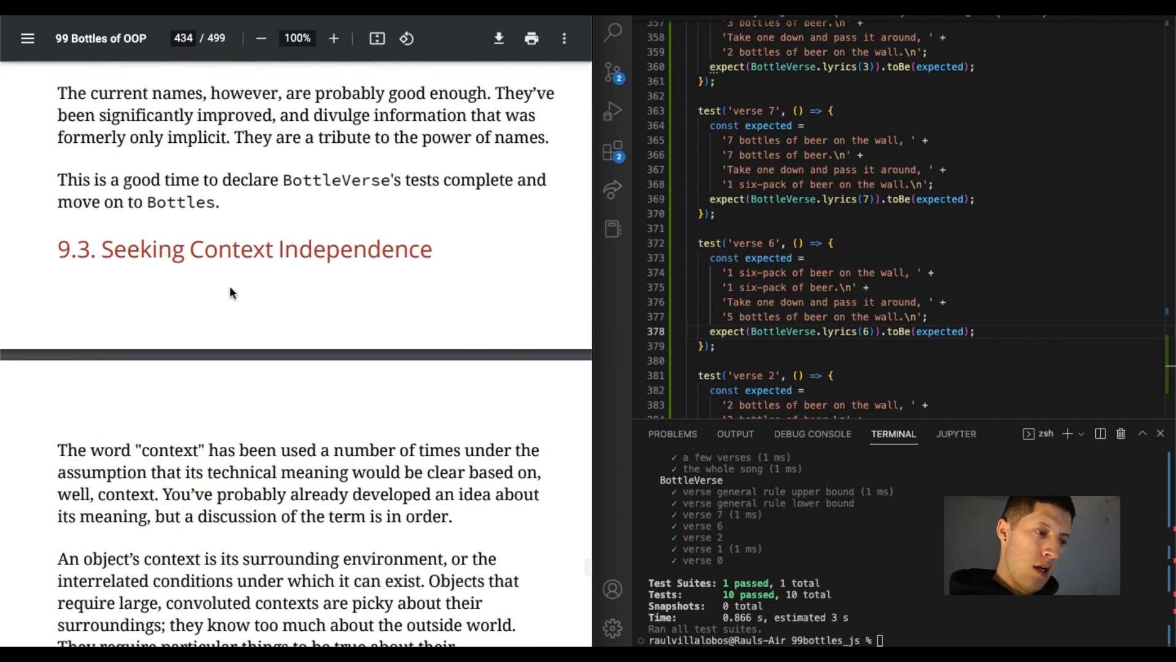
# Scroll the PDF through section 9.3's introduction on context, reaching the 9.3.1 heading
pyautogui.scroll(-3)
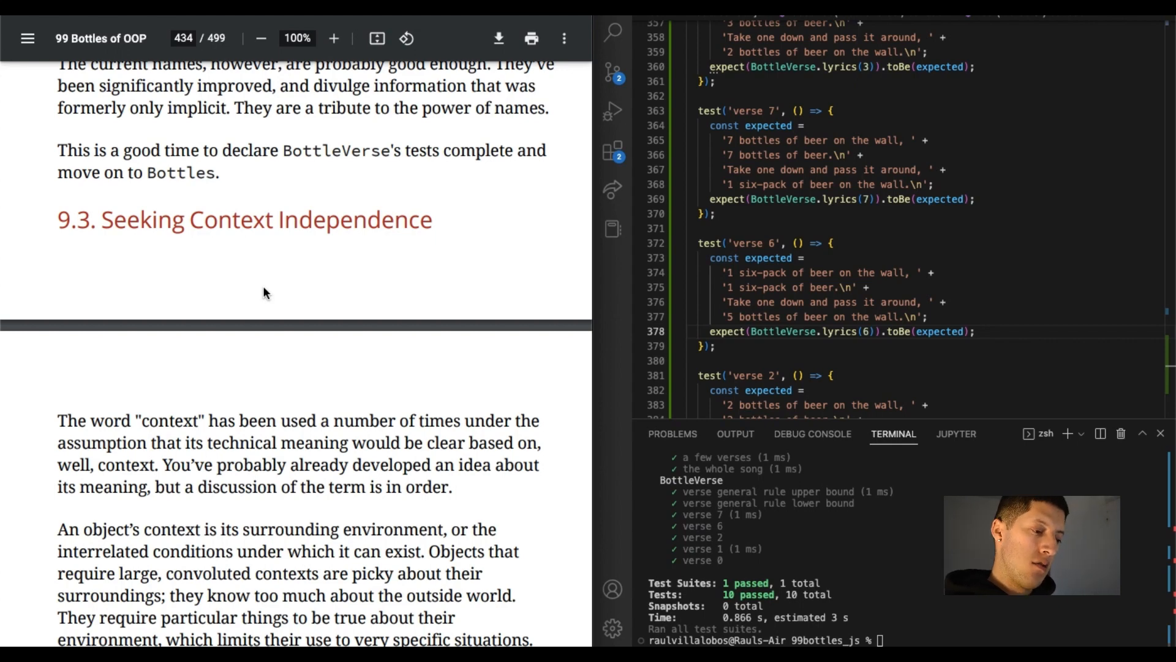
pyautogui.scroll(-3)
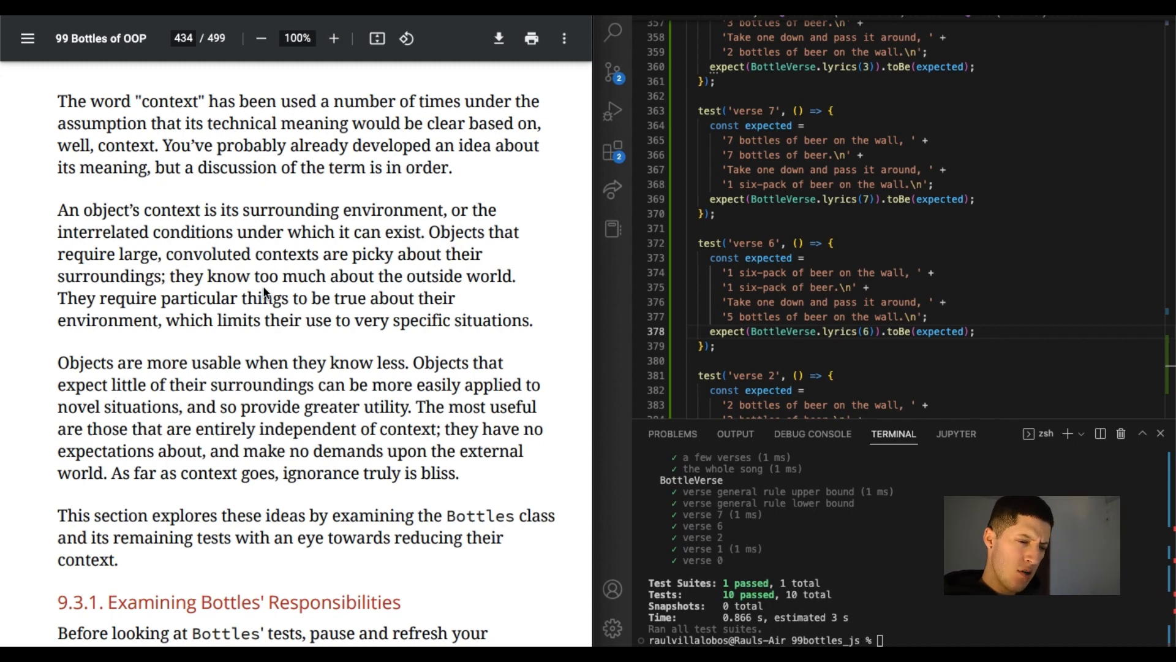
pyautogui.moveTo(388, 354)
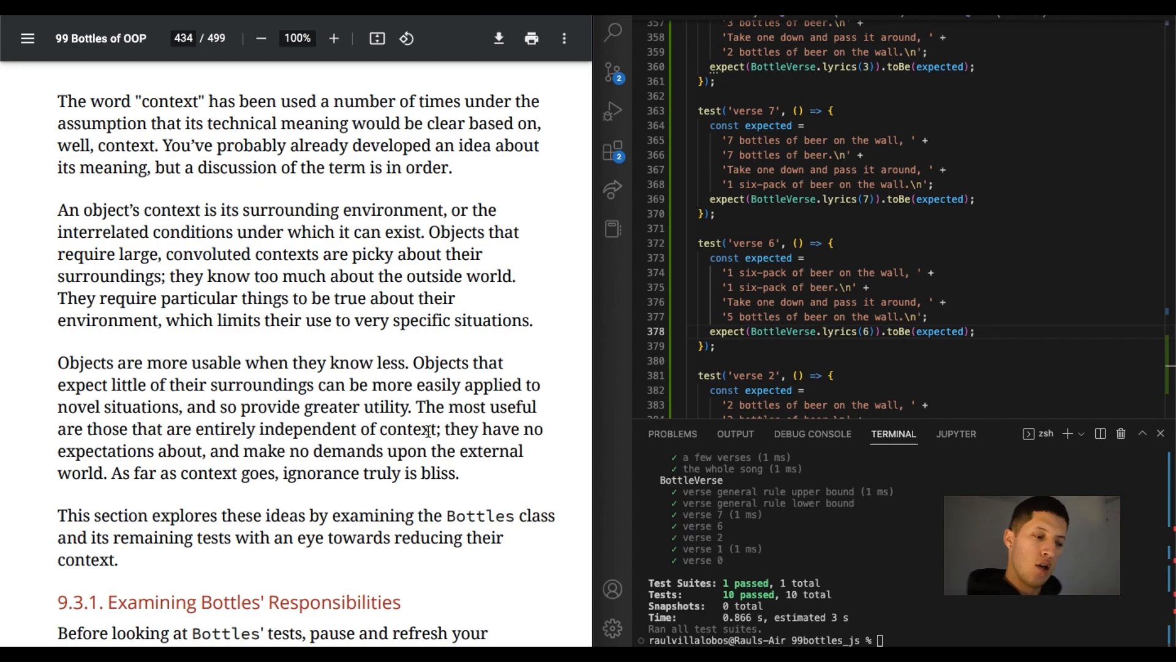
# Scroll the PDF until Listing 9.15, Reconsidering Bottles, is fully visible
pyautogui.scroll(-3)
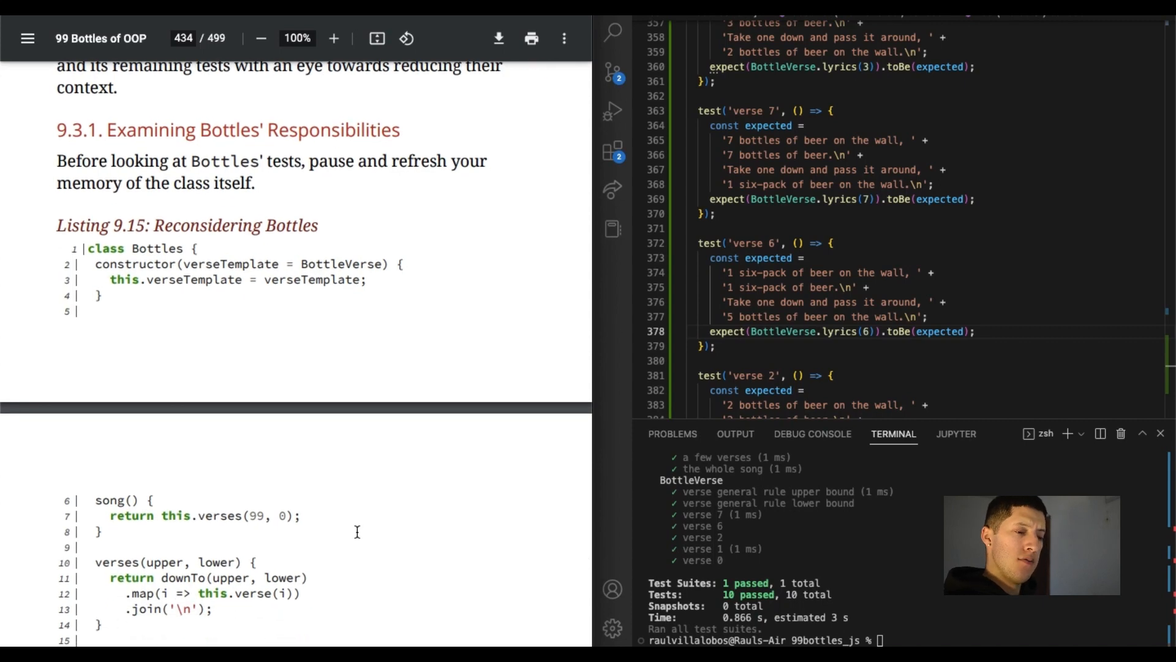
pyautogui.scroll(-3)
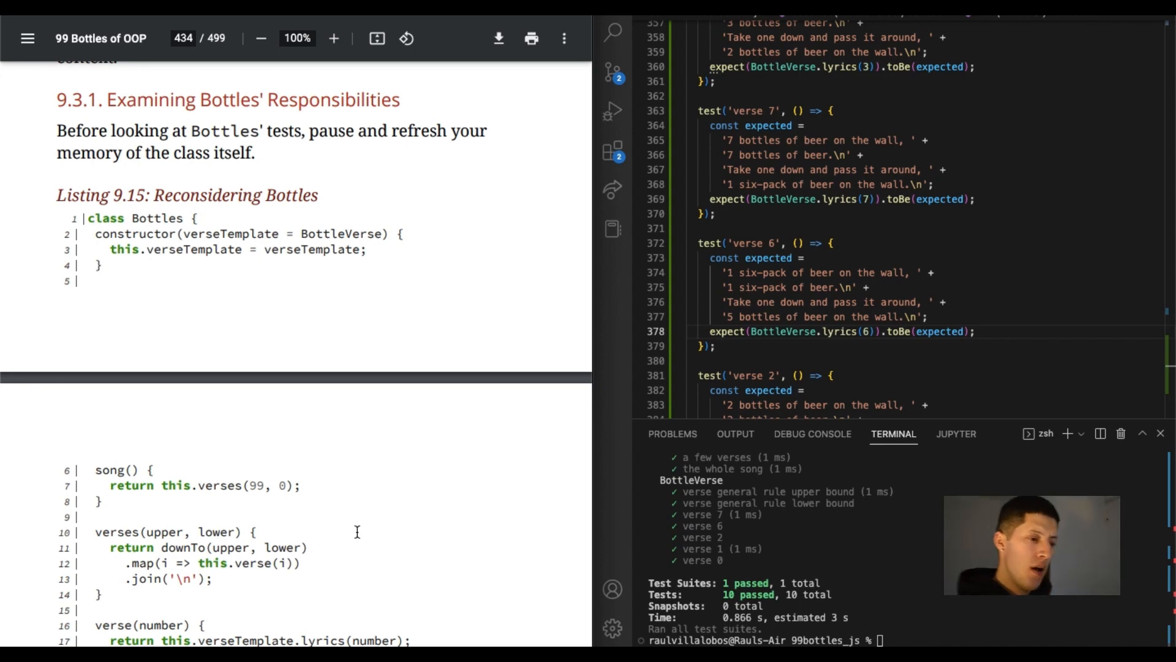
pyautogui.scroll(-3)
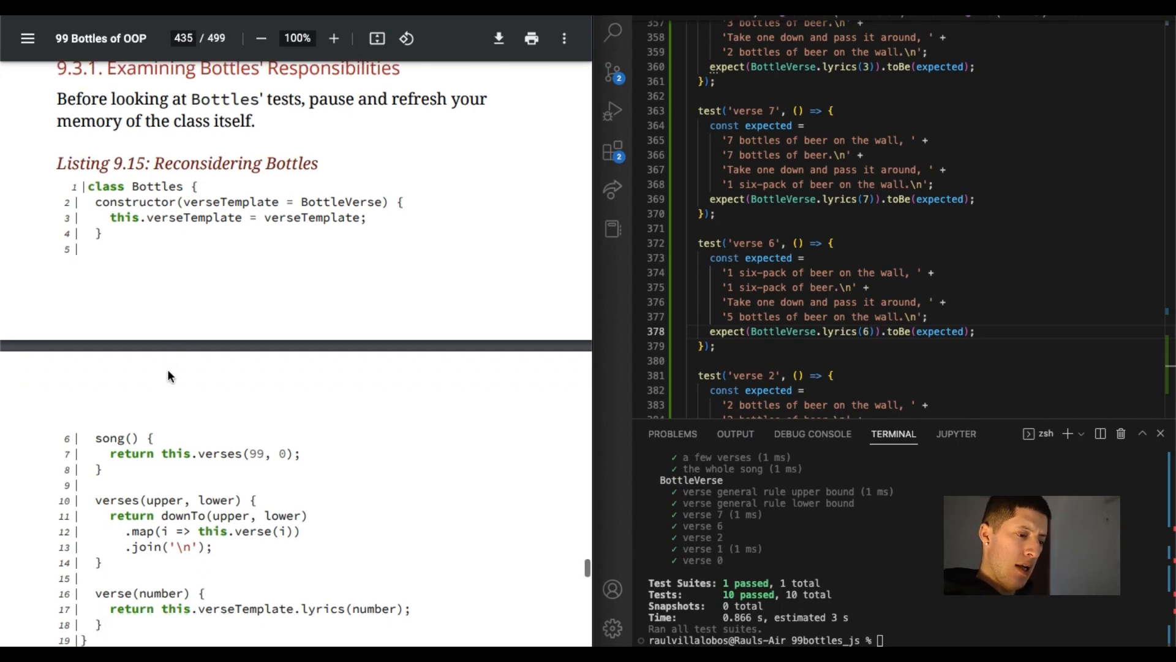
pyautogui.scroll(-3)
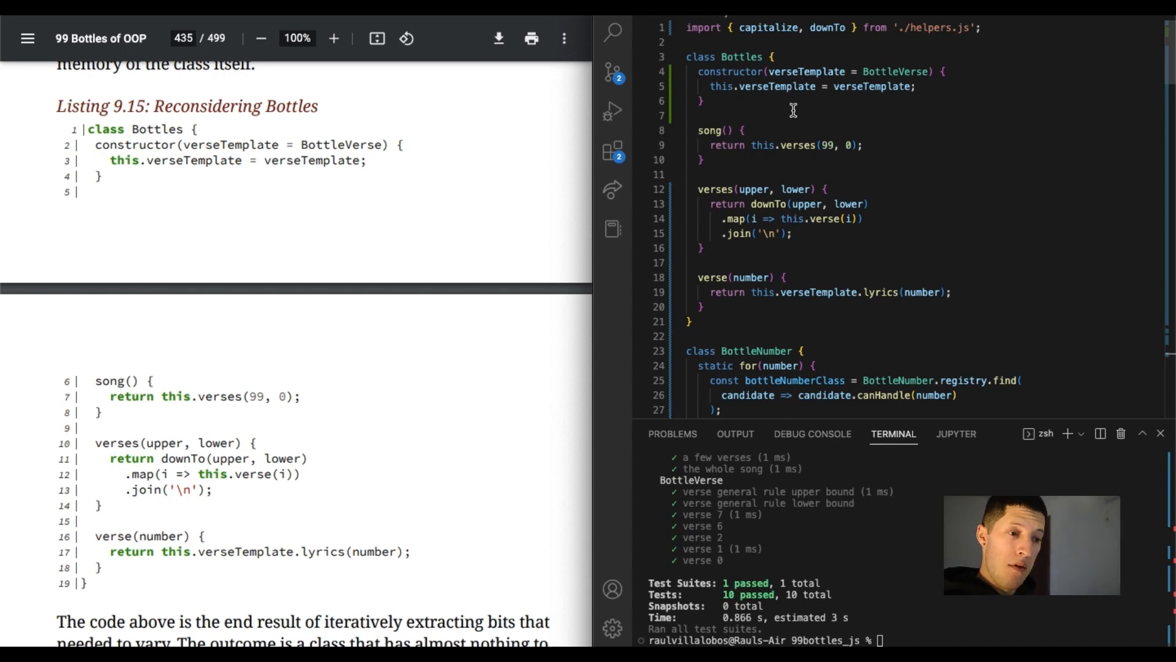
pyautogui.moveTo(768, 167)
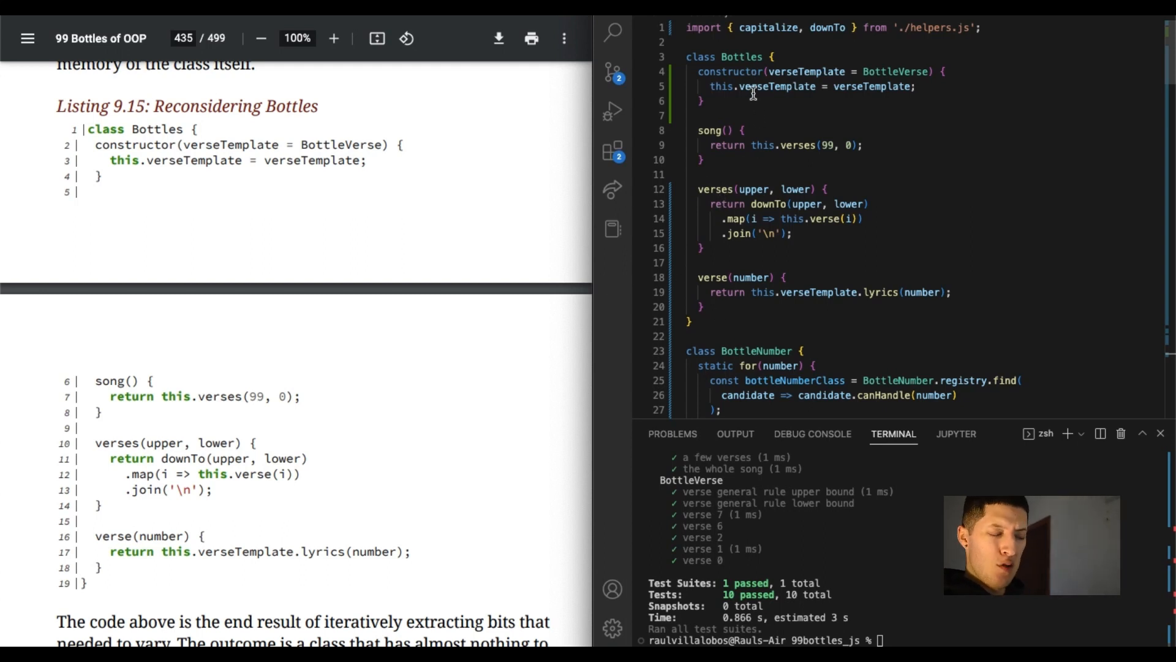
pyautogui.moveTo(752, 87)
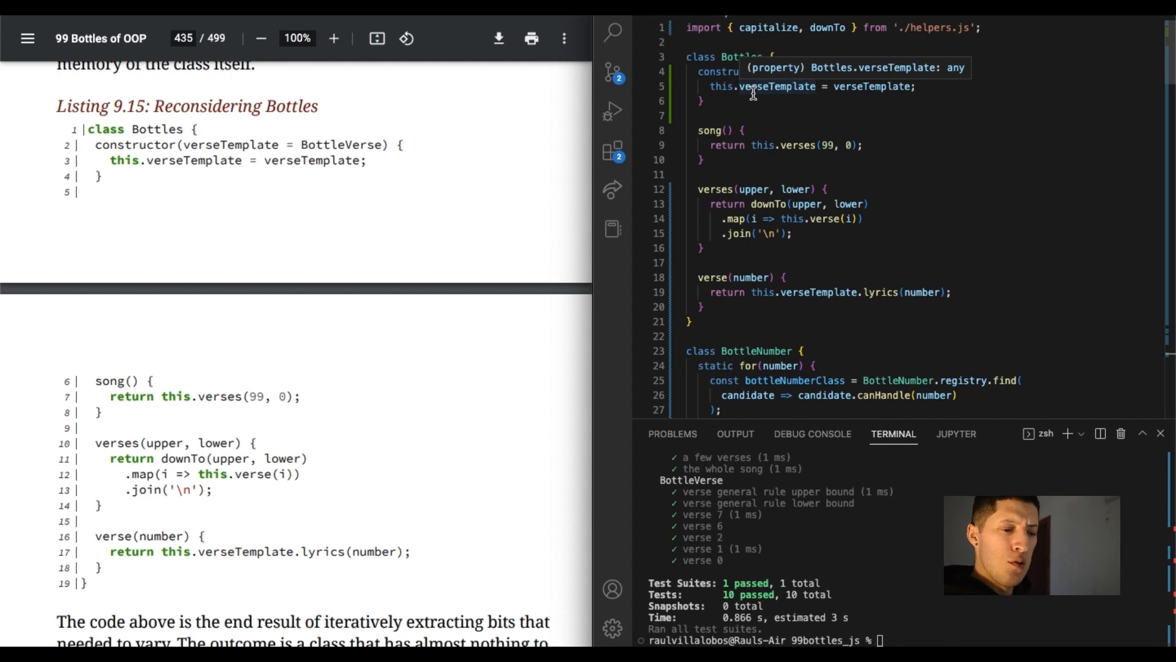
# Scroll bottles.js down from the Bottles class into the BottleNumber methods
pyautogui.scroll(-3)
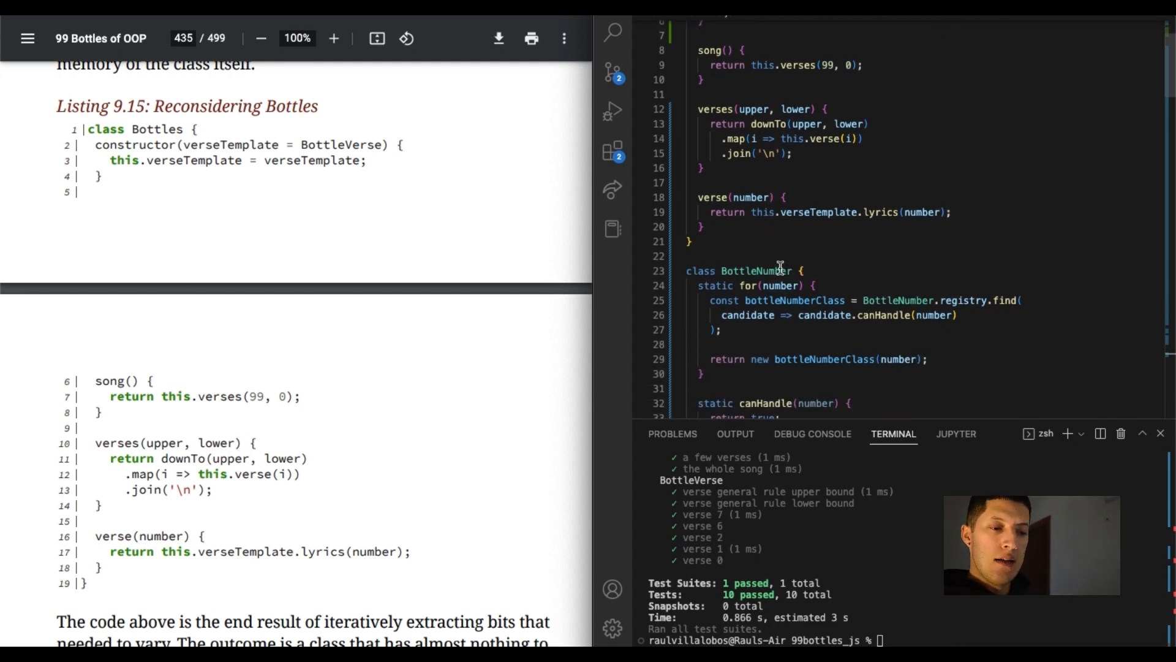
pyautogui.scroll(-3)
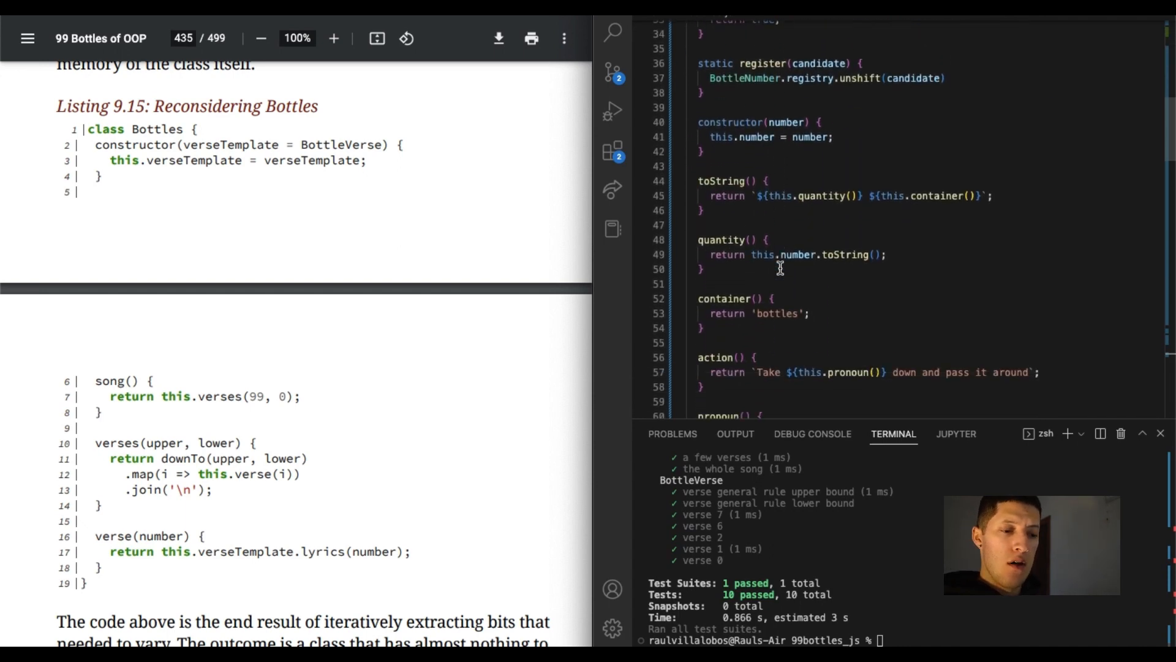
pyautogui.scroll(-3)
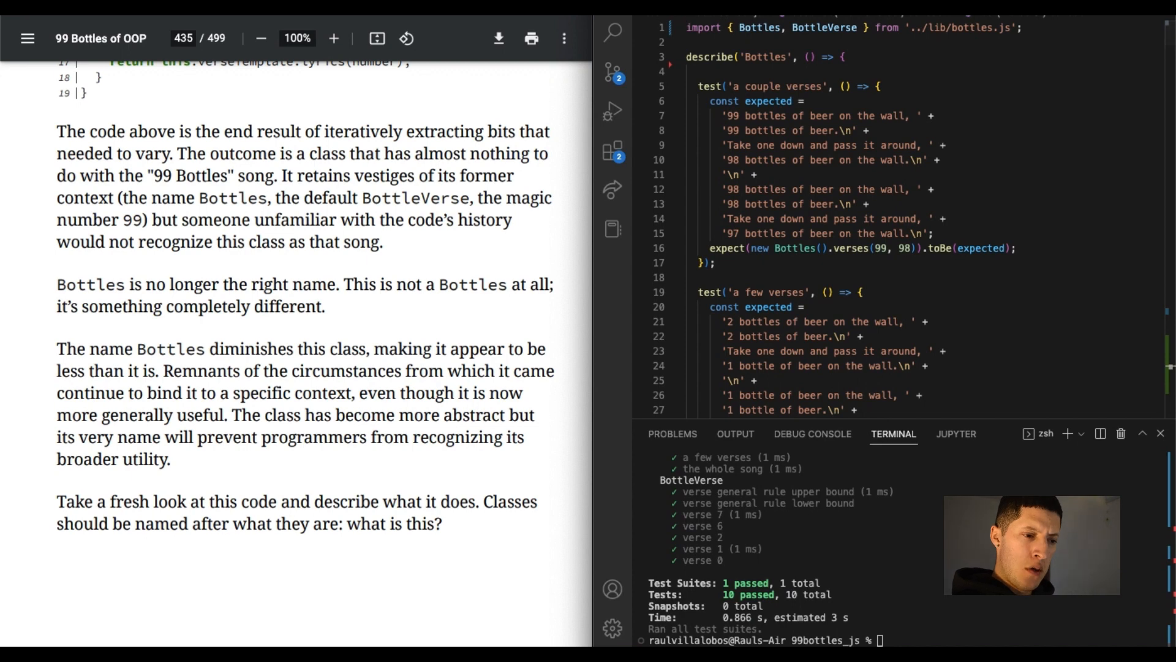
pyautogui.scroll(-3)
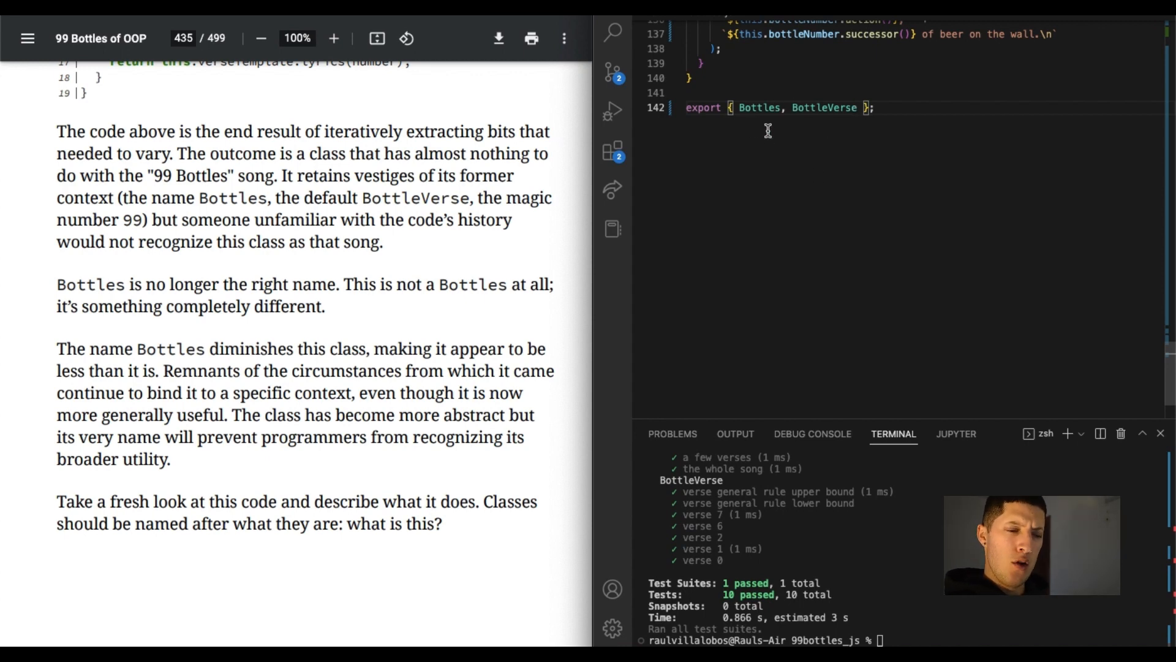
pyautogui.scroll(-3)
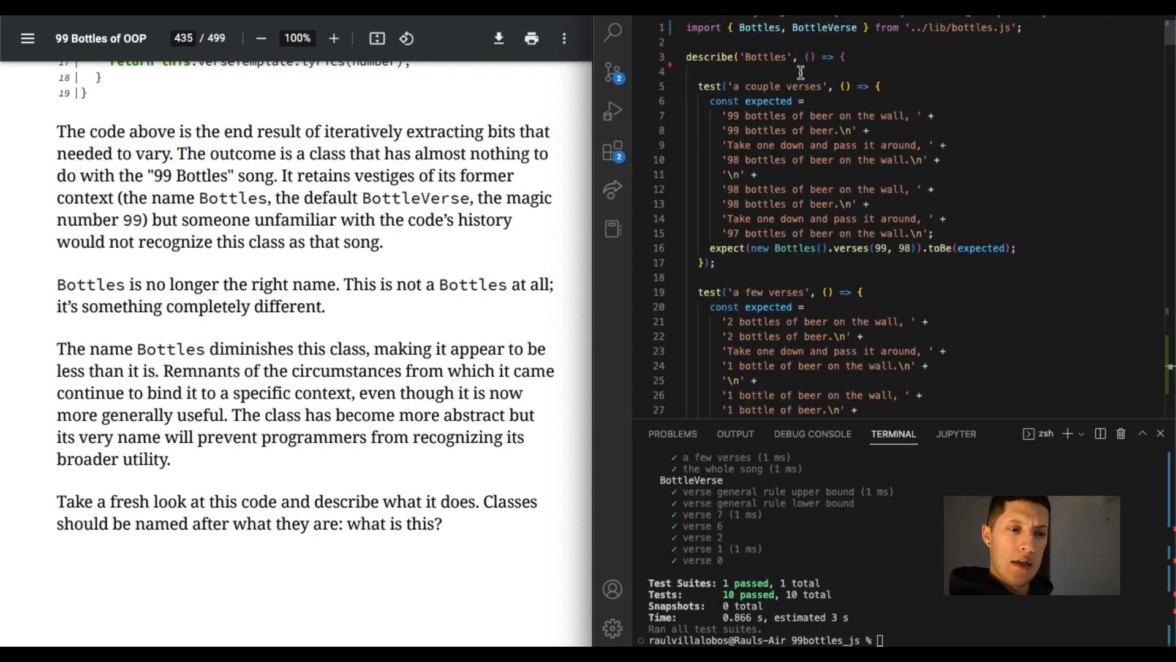
pyautogui.moveTo(870, 131)
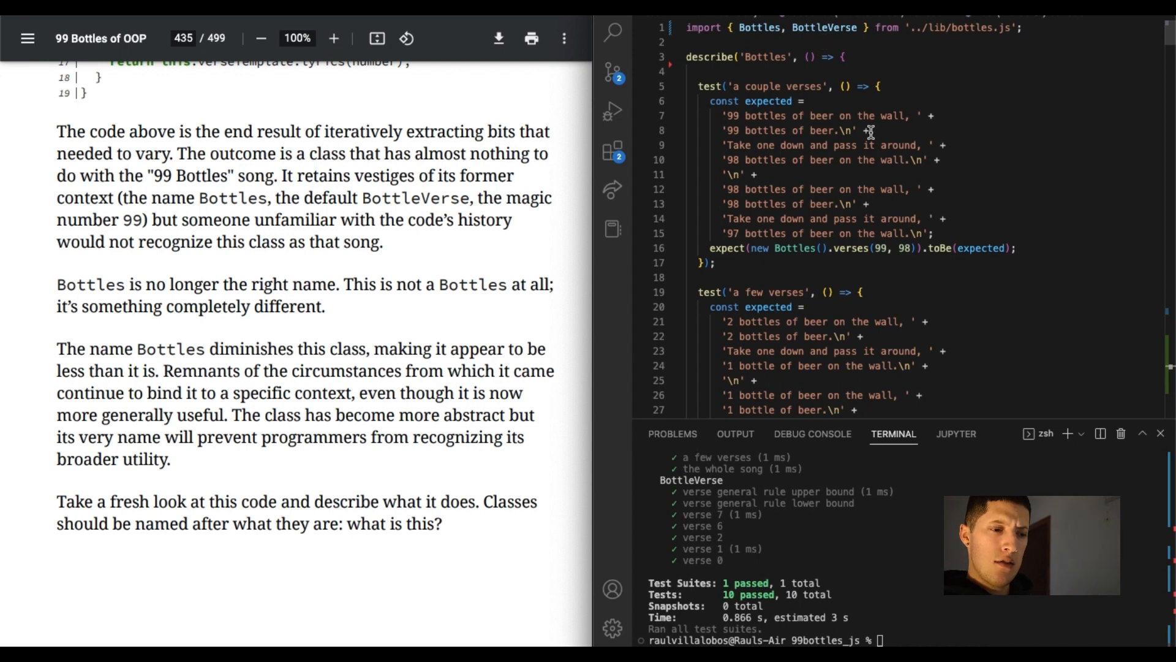
pyautogui.scroll(-3)
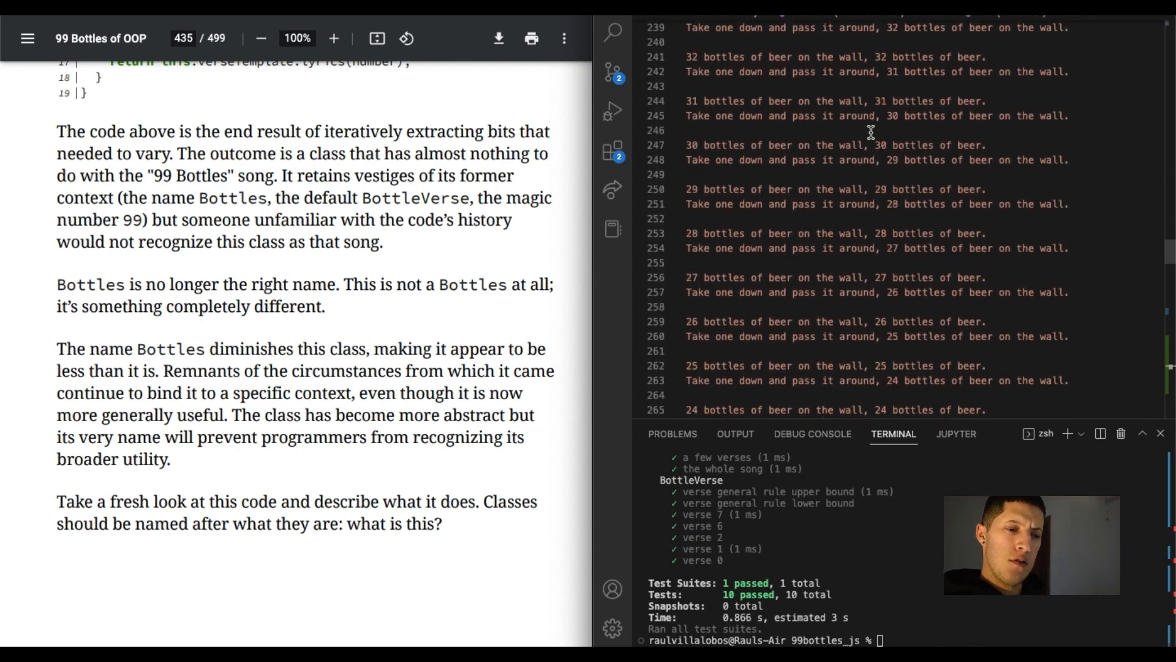
pyautogui.scroll(-3)
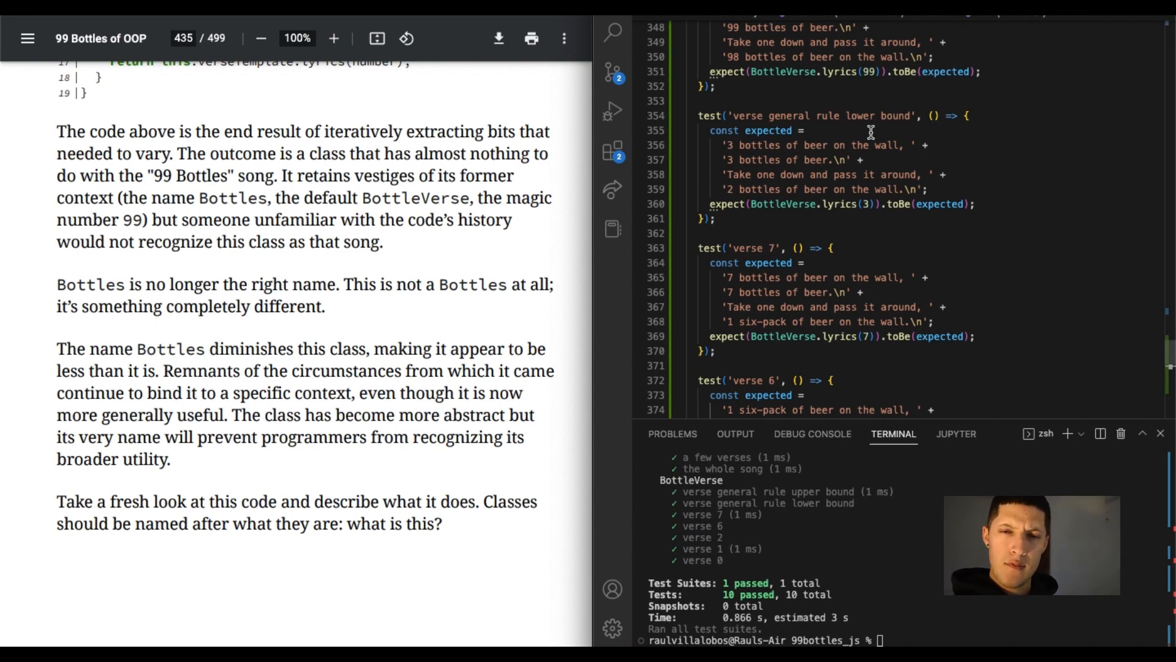
pyautogui.moveTo(826, 67)
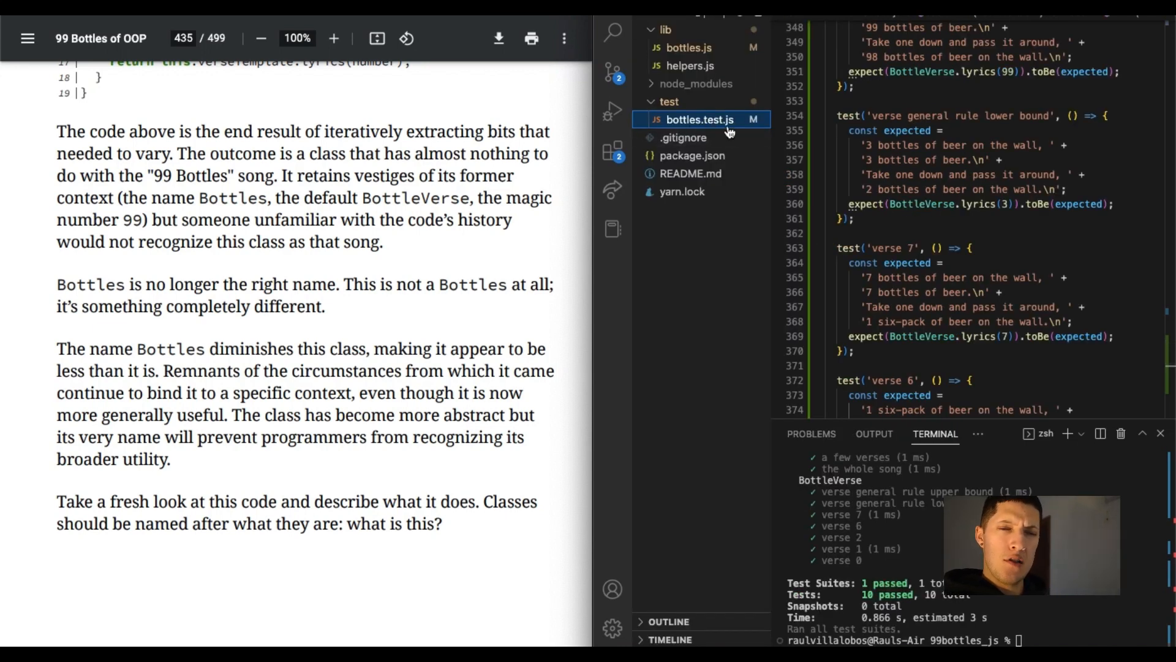
pyautogui.moveTo(697, 119)
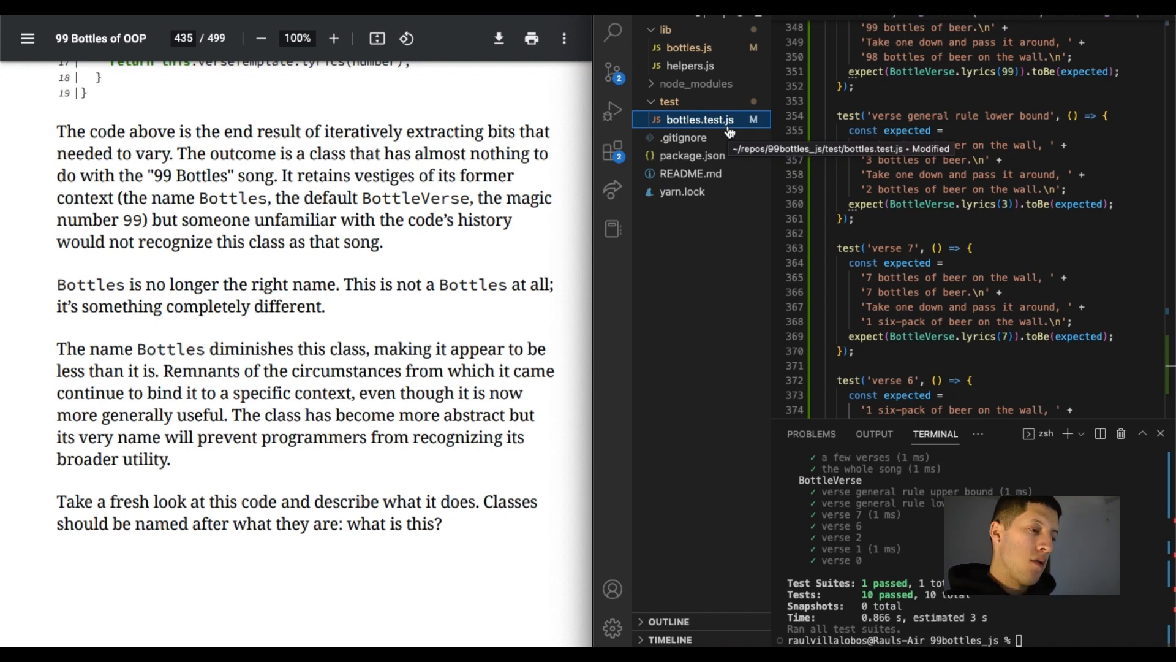
pyautogui.moveTo(126, 369)
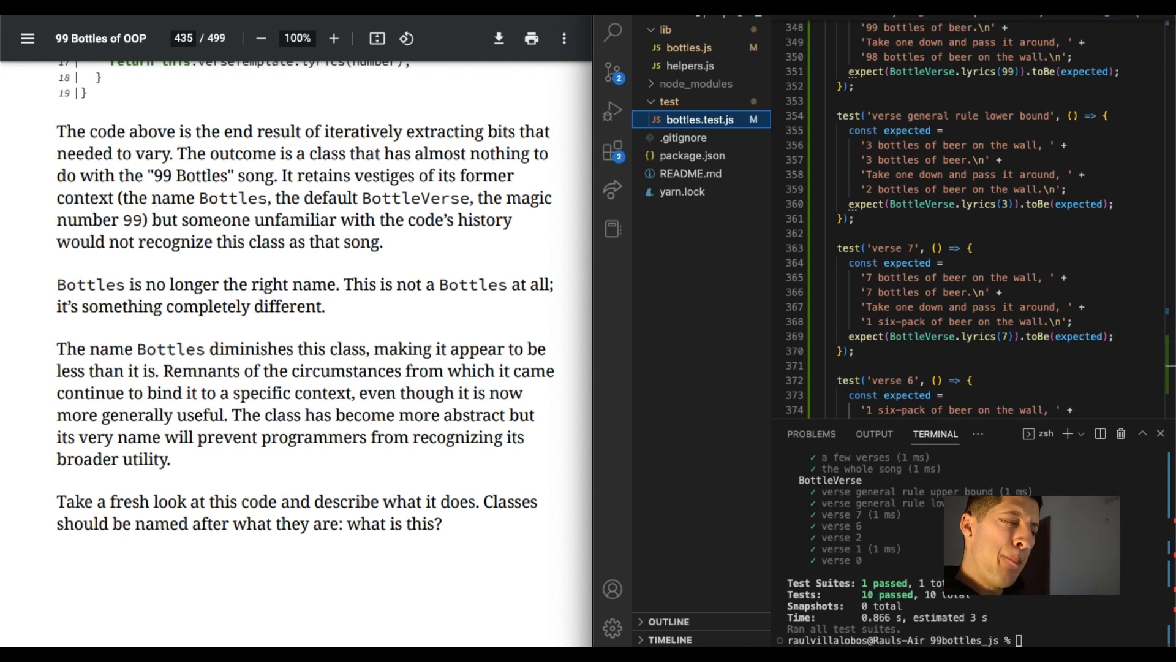
pyautogui.click(677, 47)
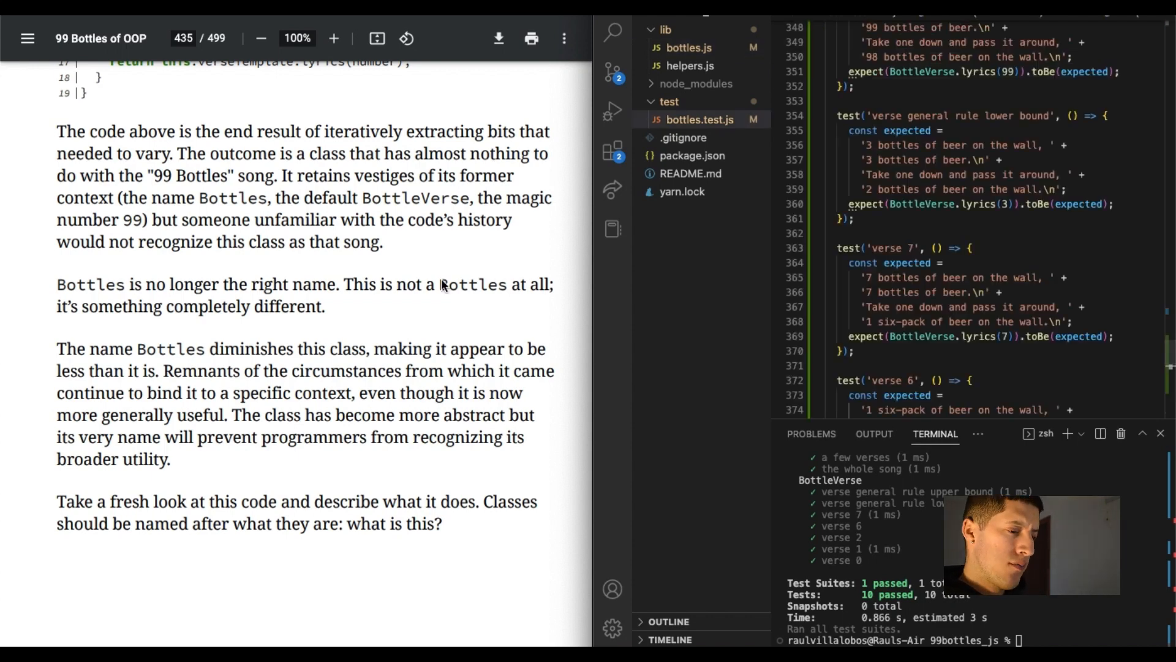
# Hide the Explorer and show the top of bottles.test.js with 'a couple verses'
pyautogui.scroll(-3)
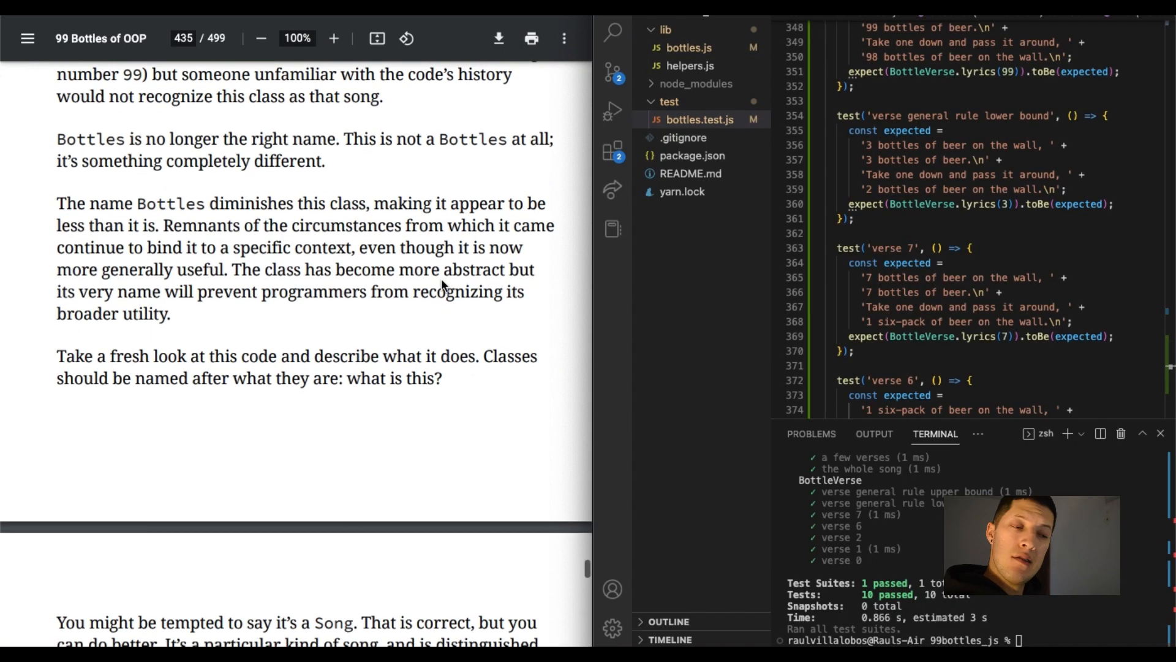
pyautogui.scroll(-3)
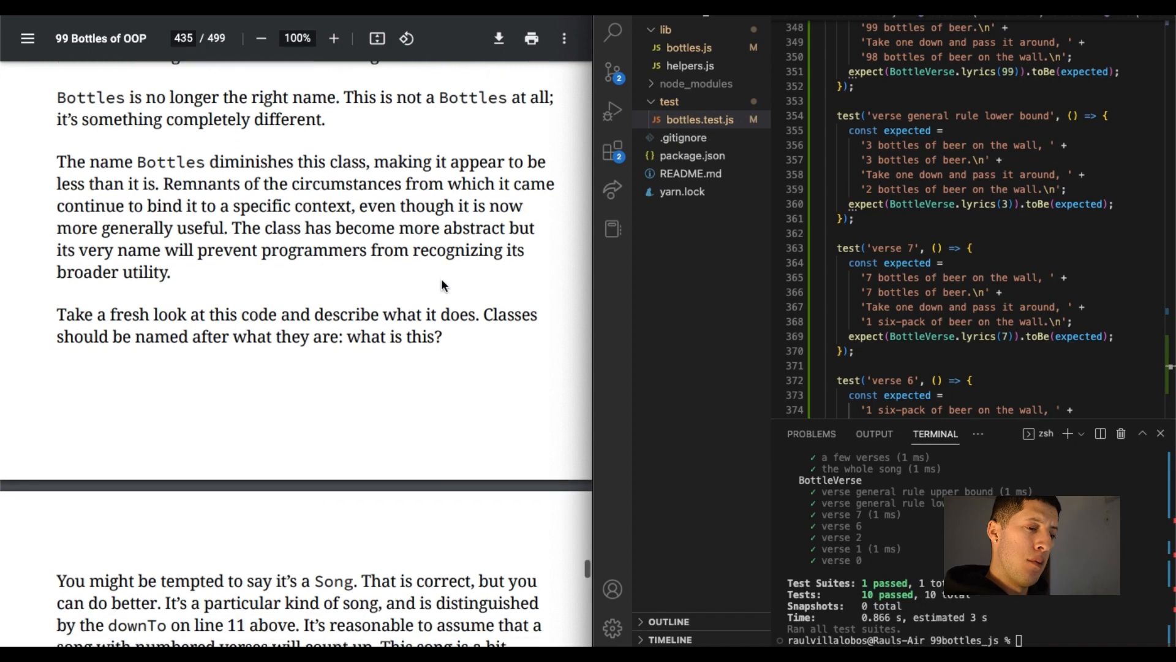
pyautogui.scroll(-3)
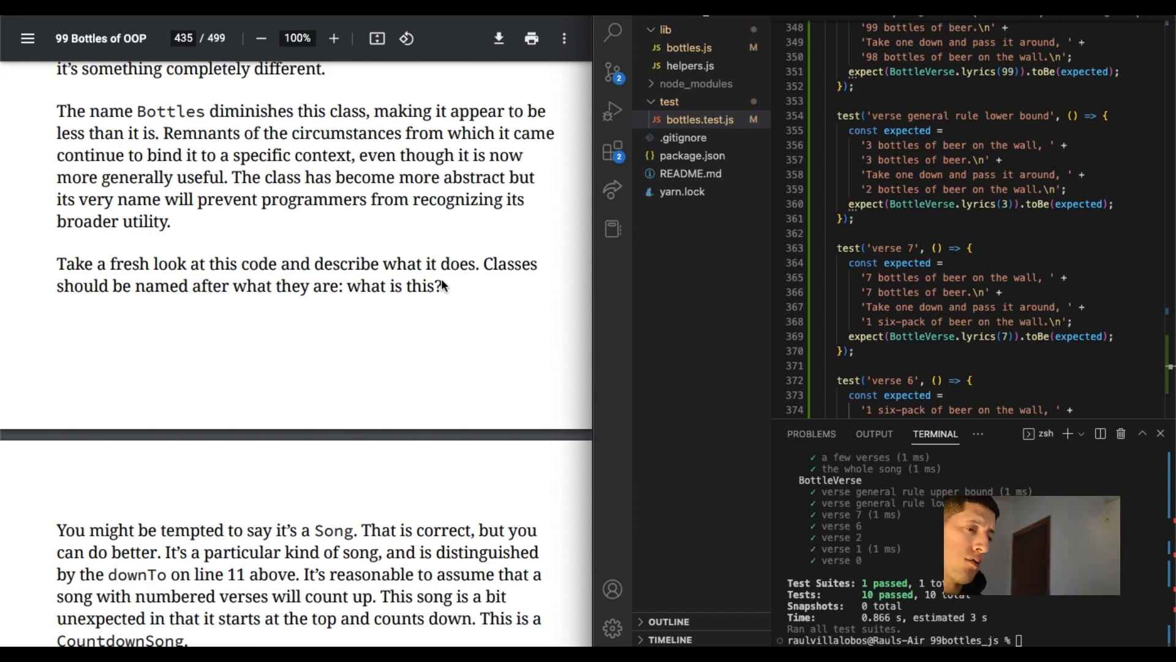
pyautogui.moveTo(293, 180)
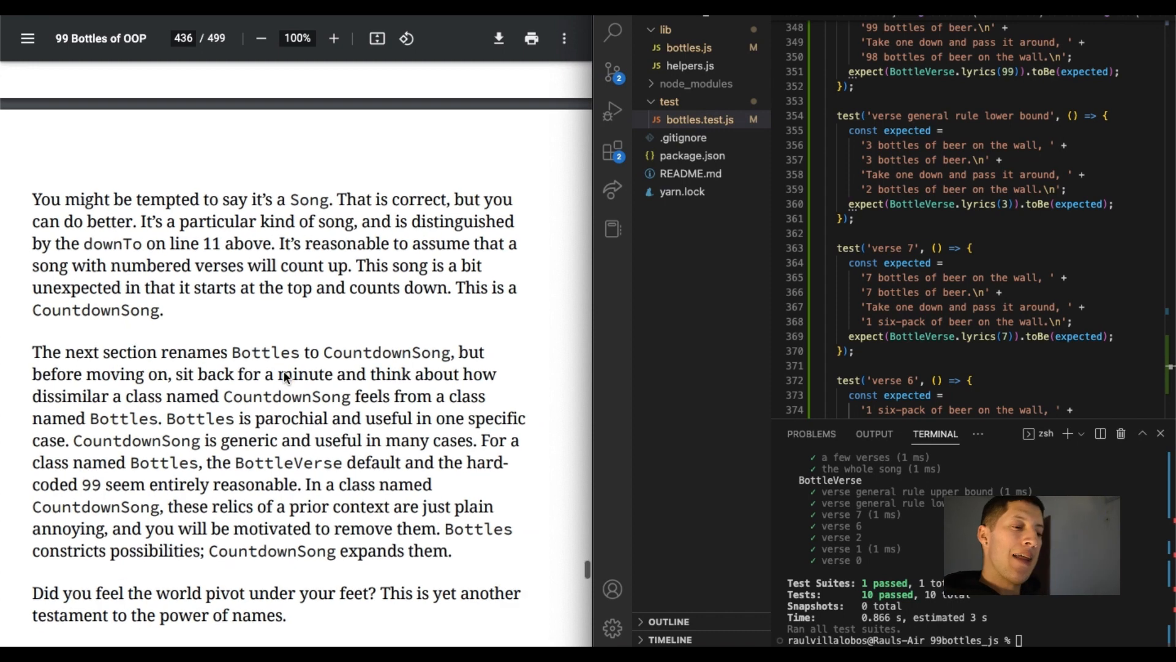
pyautogui.scroll(-3)
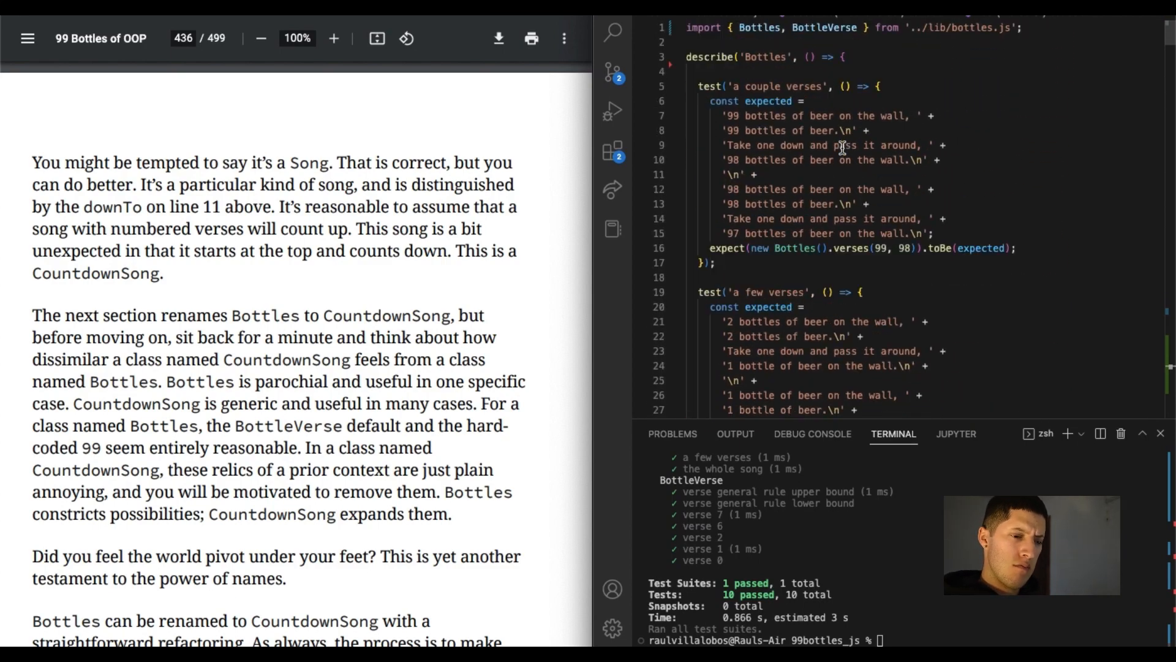
# Display lib/bottles.js at the top, showing the Bottles class definition
pyautogui.scroll(-3)
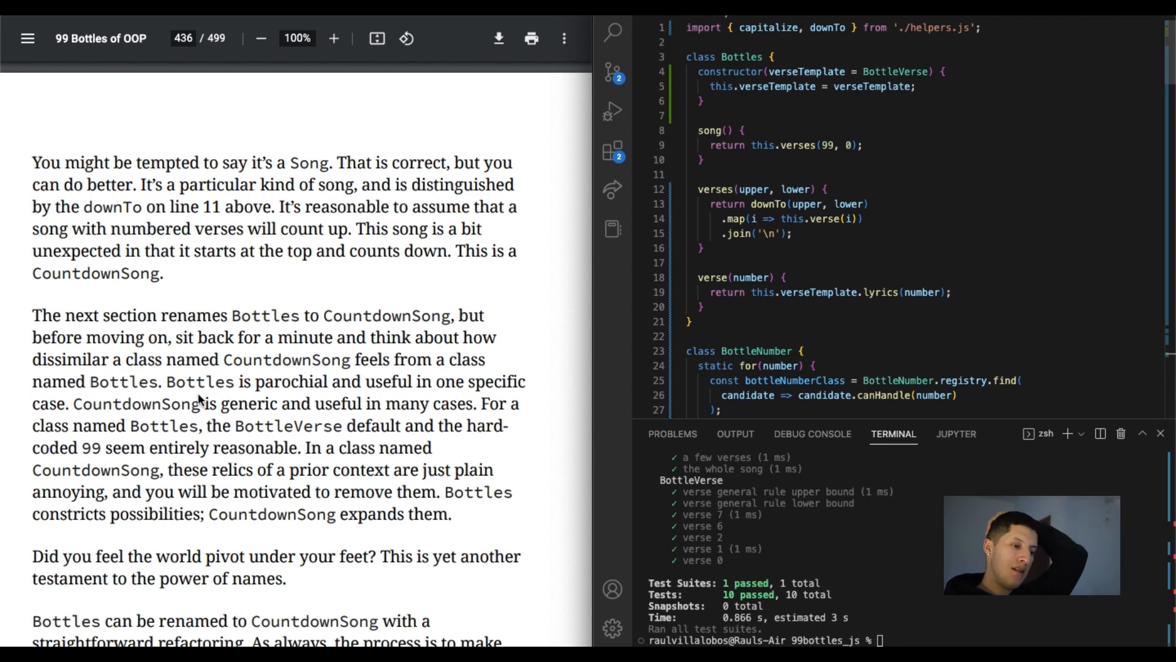
# Scroll the PDF past the renaming discussion to Listing 9.16, Bottles duplicated as CountdownSong
pyautogui.scroll(-3)
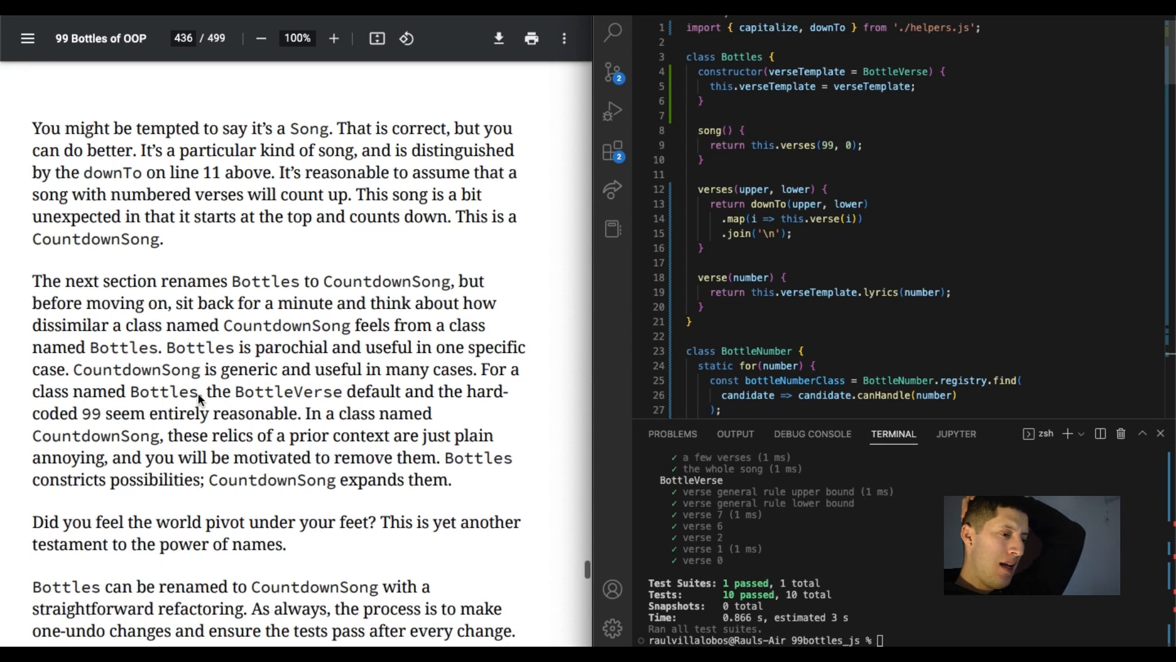
pyautogui.scroll(-3)
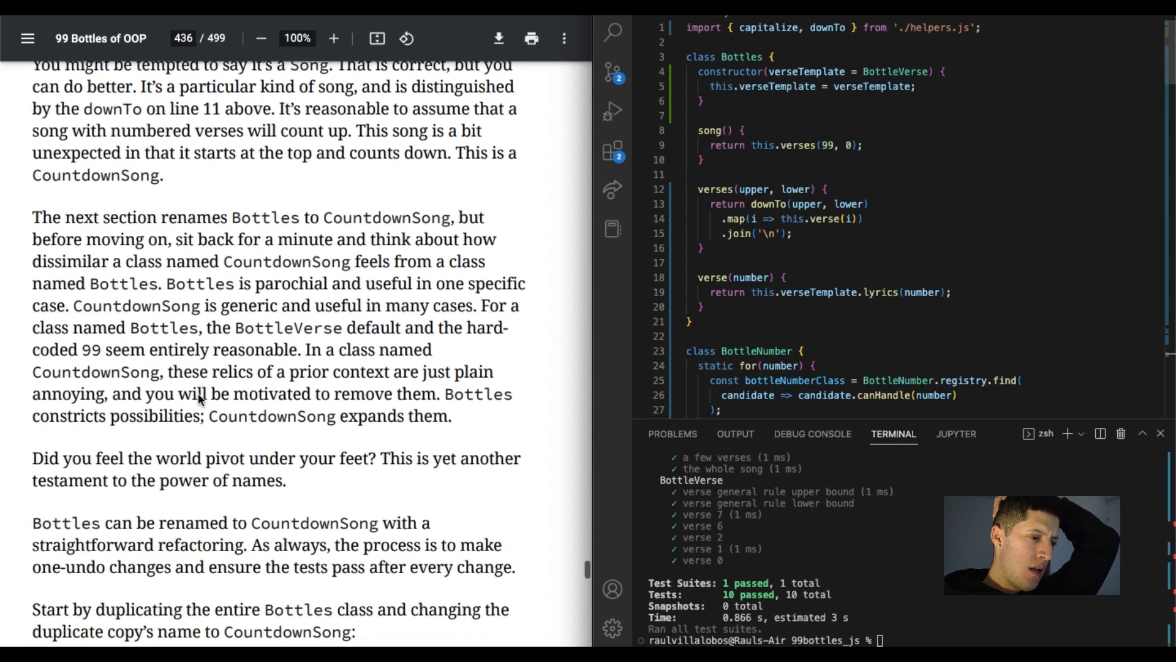
pyautogui.scroll(-3)
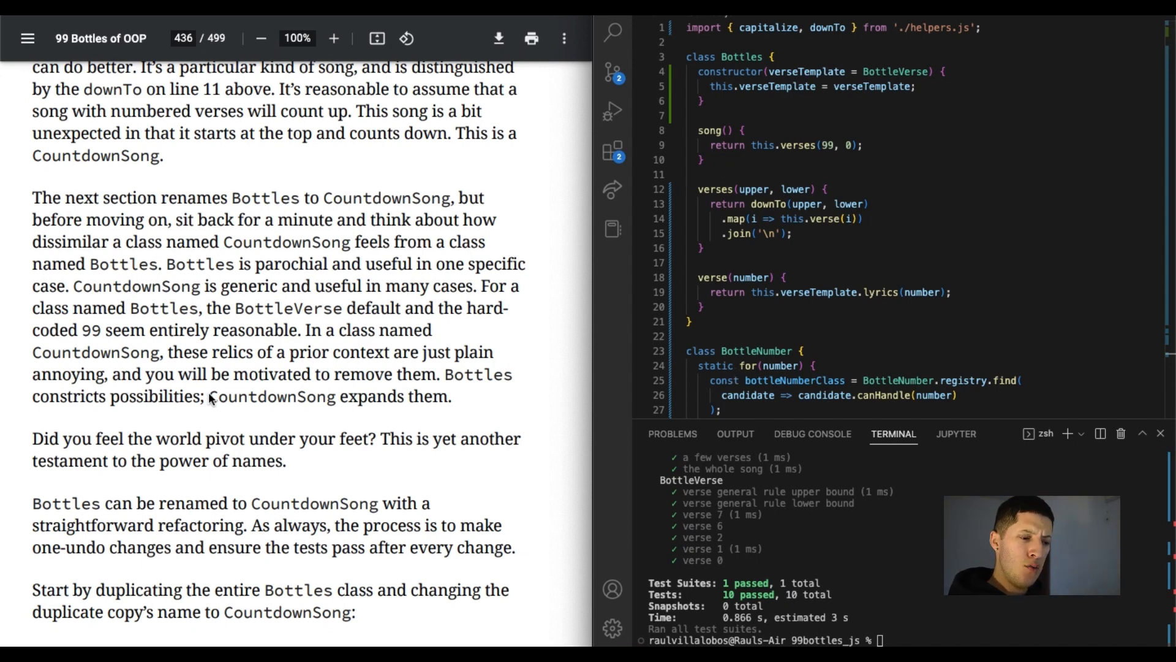
pyautogui.moveTo(390, 382)
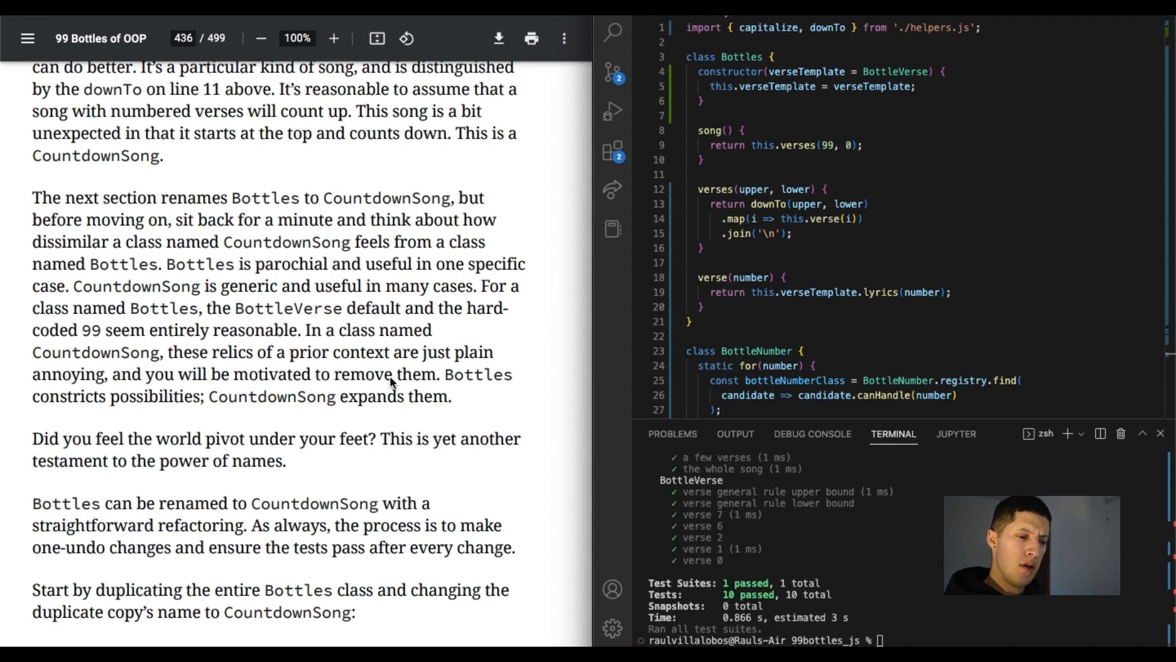
pyautogui.moveTo(113, 400)
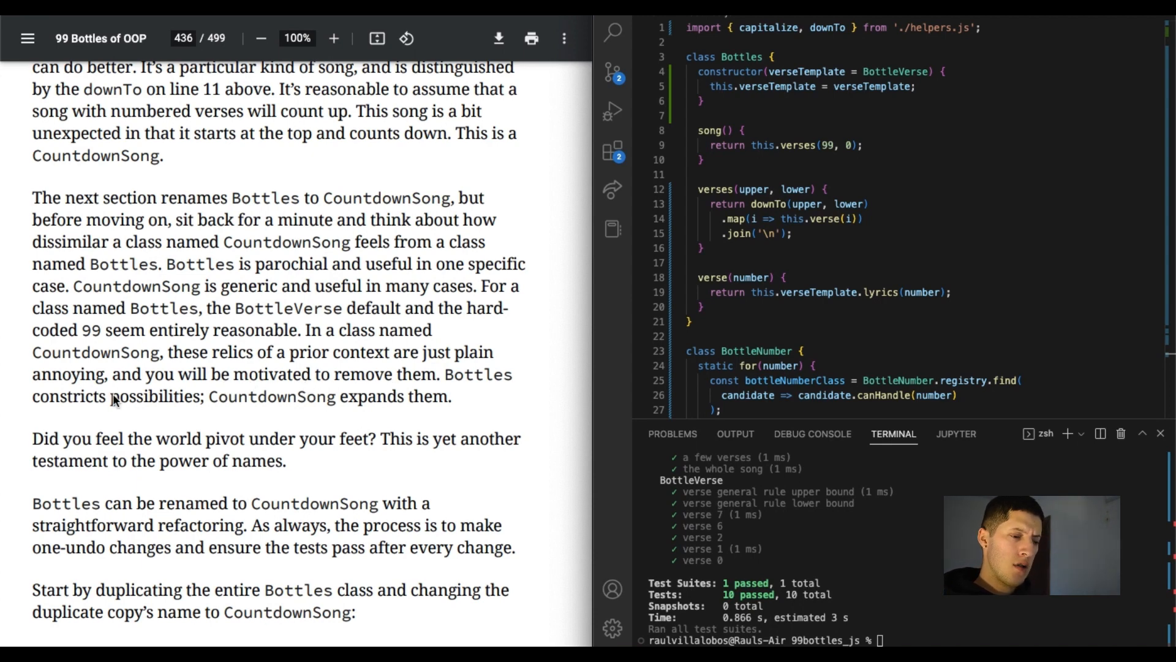
pyautogui.moveTo(152, 410)
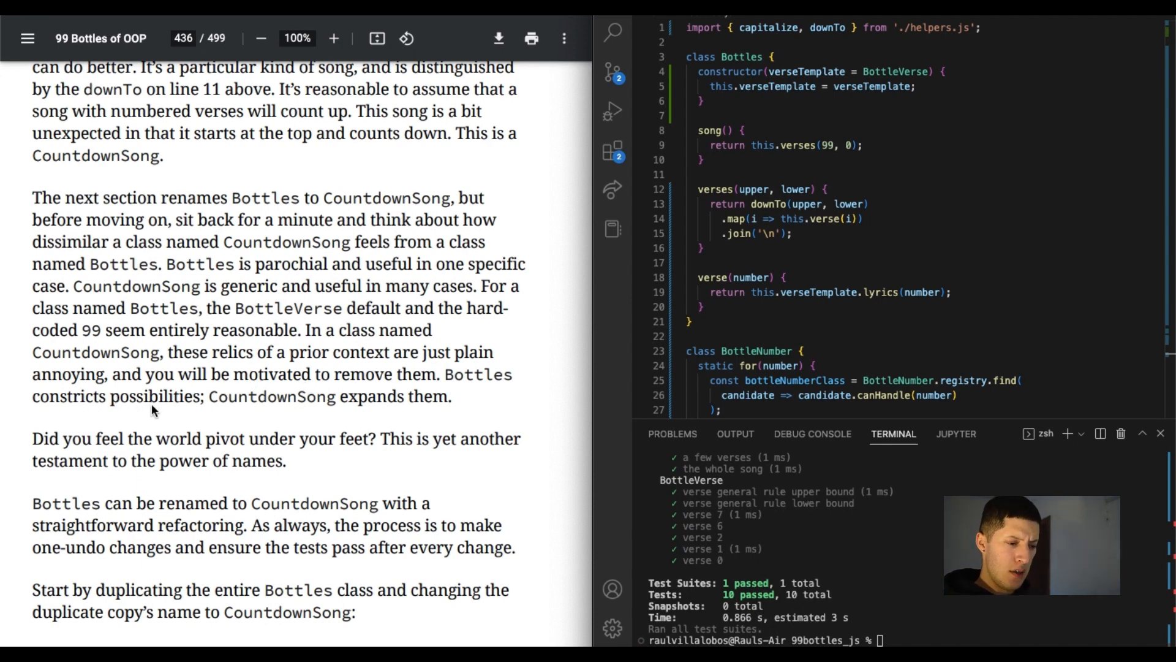
pyautogui.moveTo(256, 405)
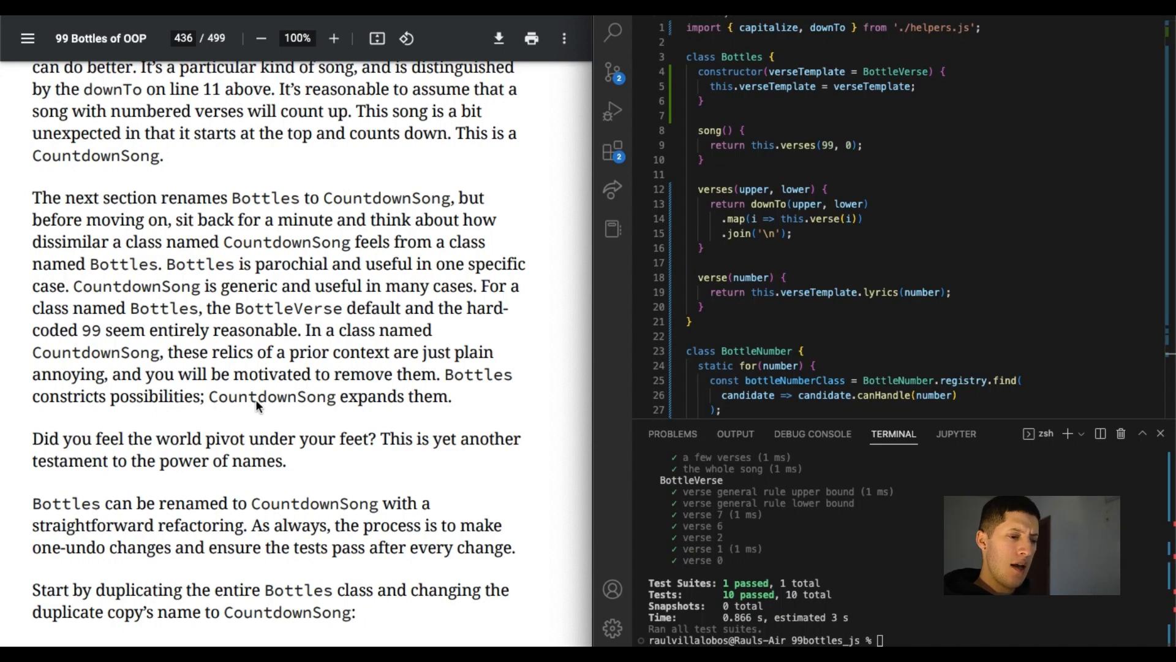
pyautogui.scroll(-3)
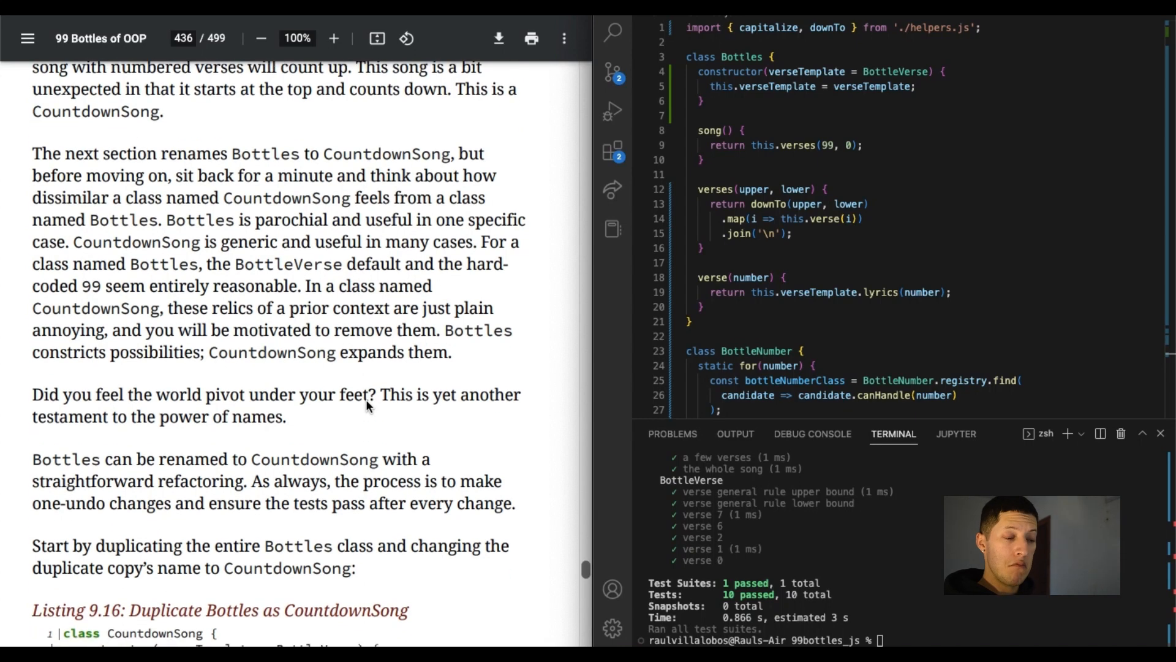
pyautogui.scroll(-3)
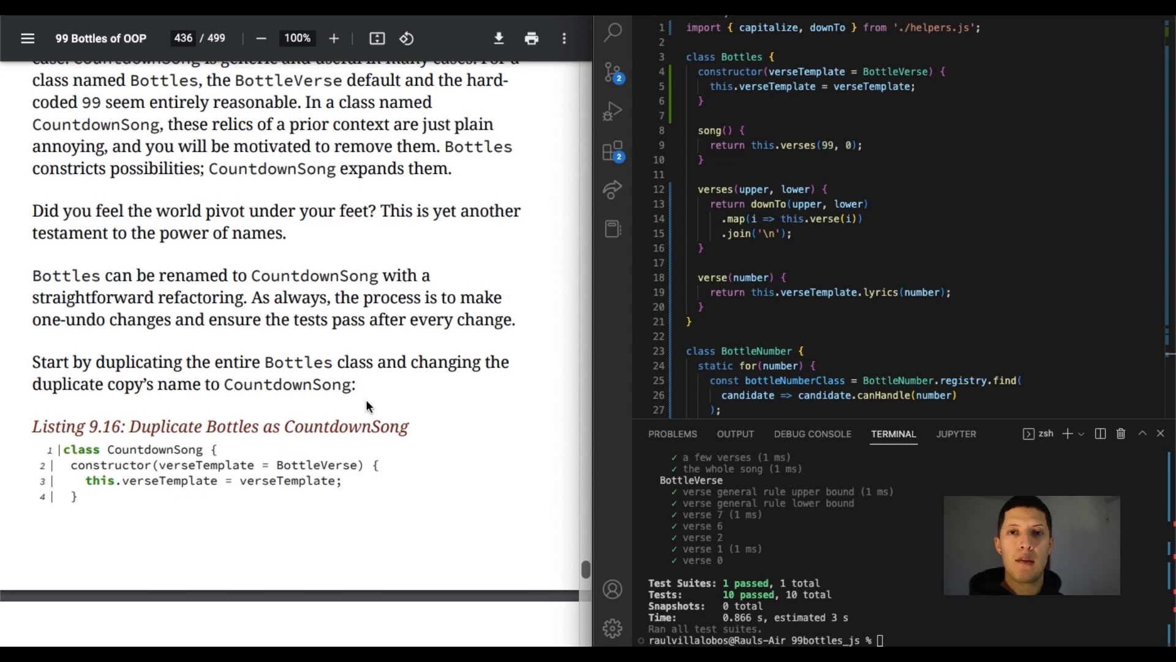